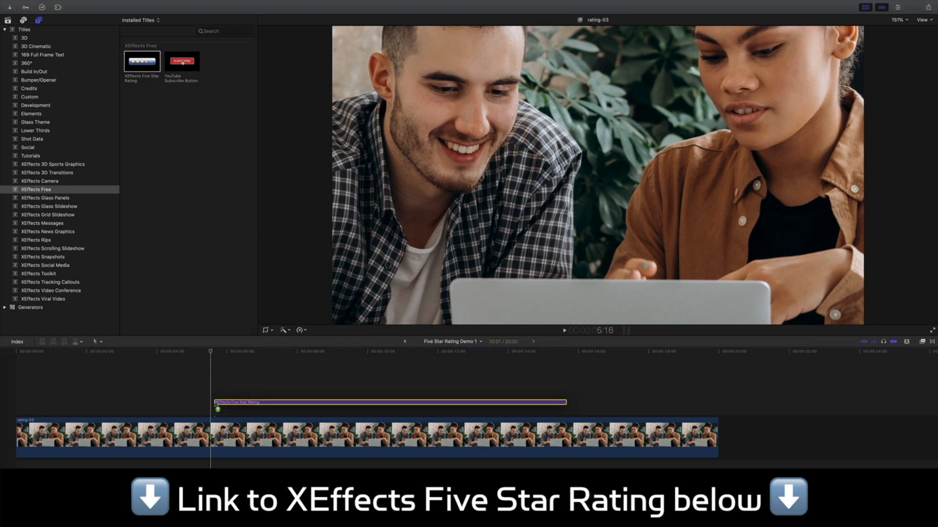
Place the XEffects Five Star Rating title above the rating-03 couple clip and select it
{"action": "left_click", "coordinate": [563, 330]}
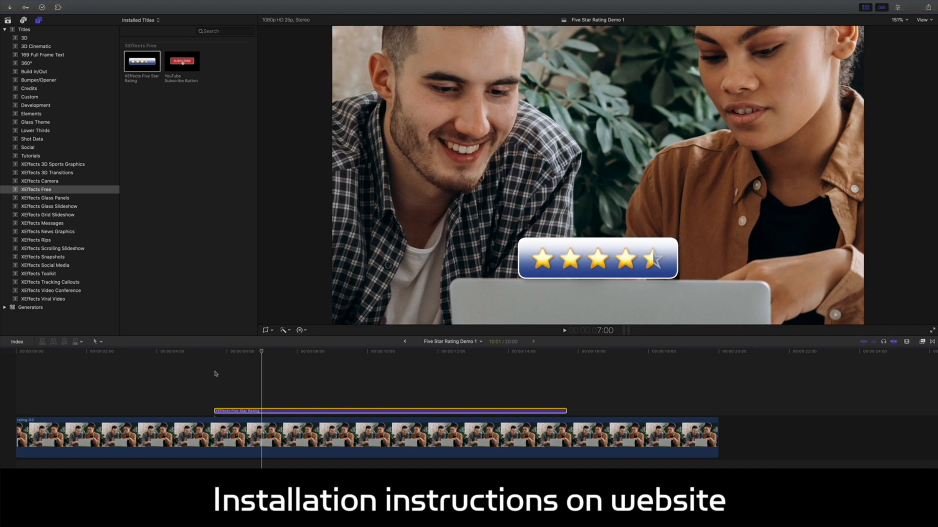
{"action": "left_click", "coordinate": [261, 351]}
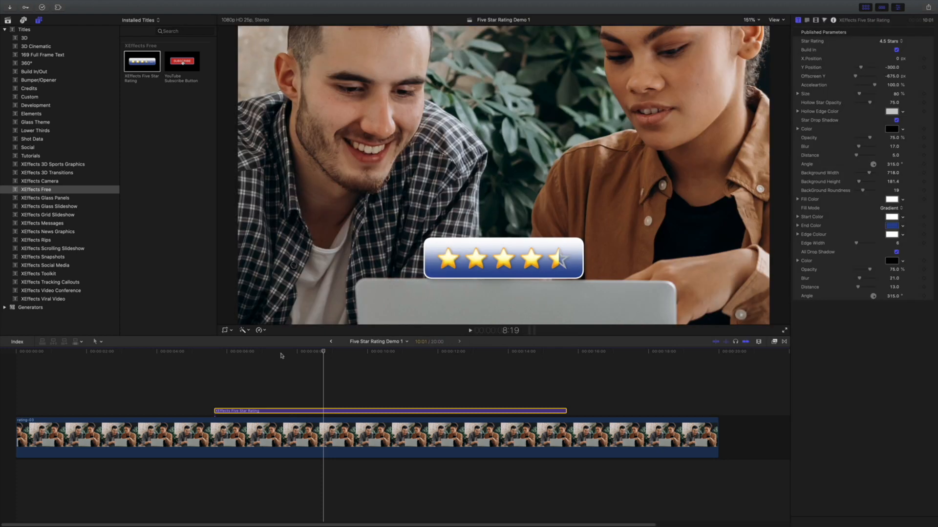
{"action": "mouse_move", "coordinate": [862, 96]}
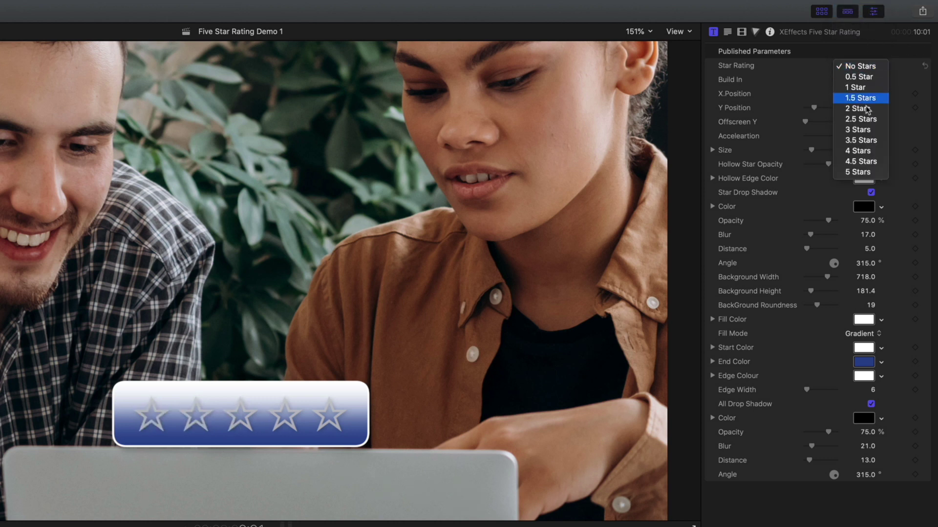
Try a 5 Stars rating, then set the Star Rating to 3.5 Stars
{"action": "left_click", "coordinate": [858, 172]}
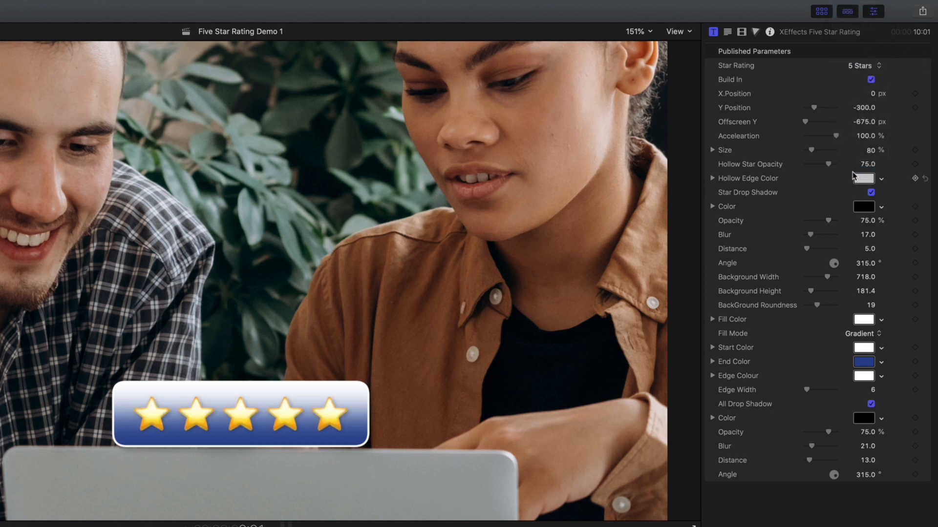
{"action": "left_click", "coordinate": [863, 65]}
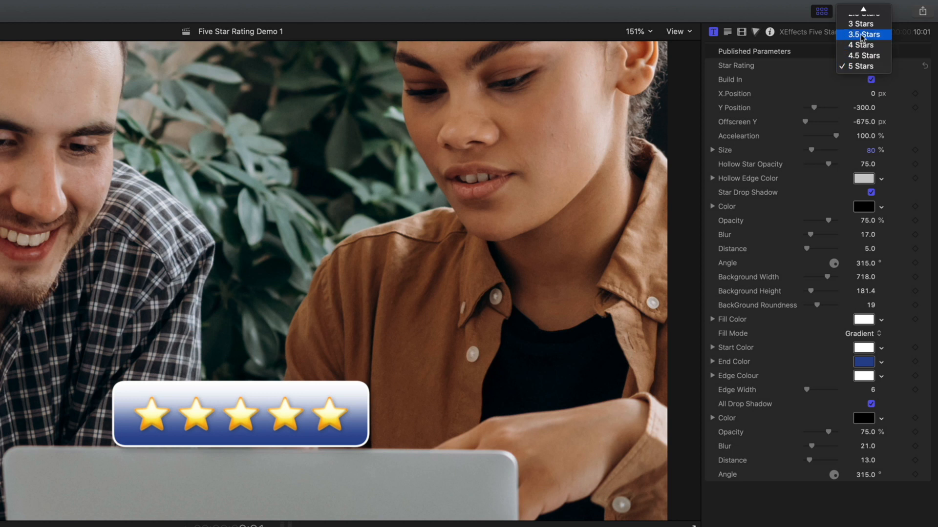
{"action": "left_click", "coordinate": [861, 35]}
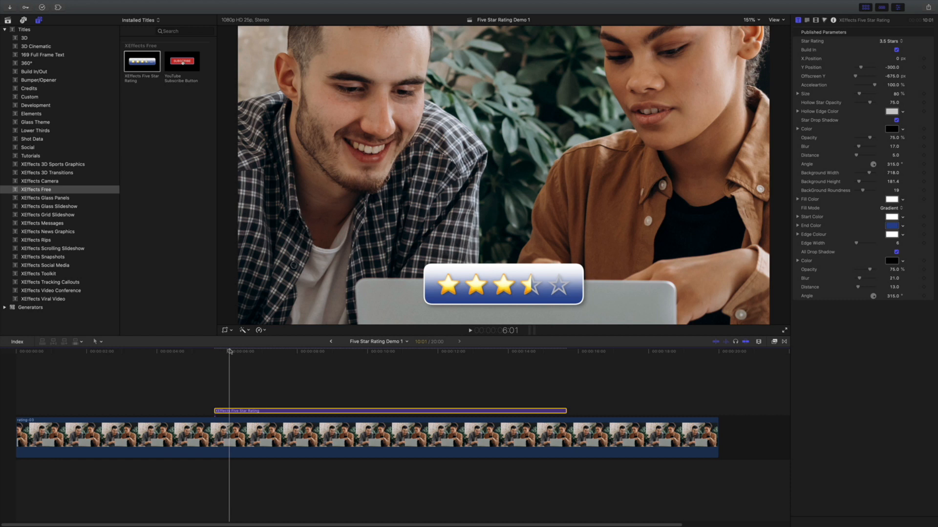
Move the playhead into the title and enlarge the stars panel to about 126% size
{"action": "left_click", "coordinate": [222, 352]}
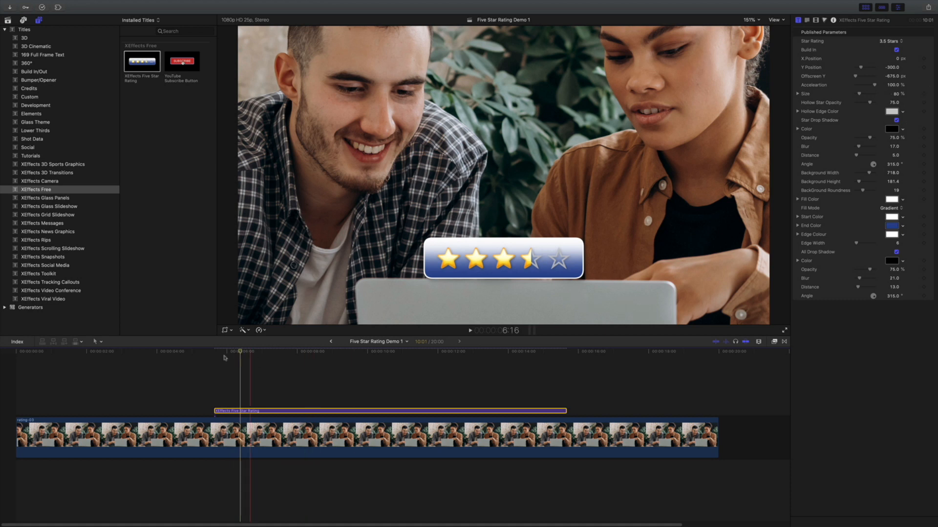
{"action": "left_click", "coordinate": [469, 330]}
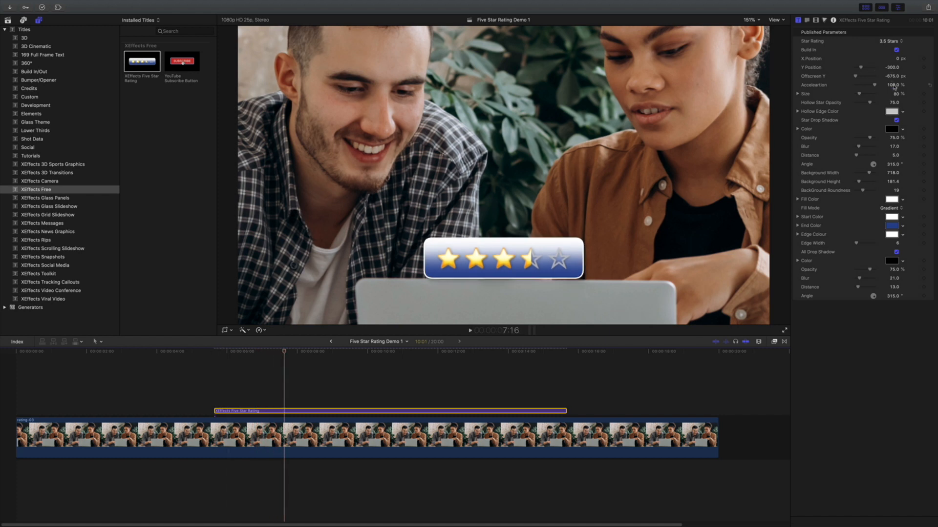
{"action": "left_click", "coordinate": [241, 352]}
{"action": "type", "text": "126"}
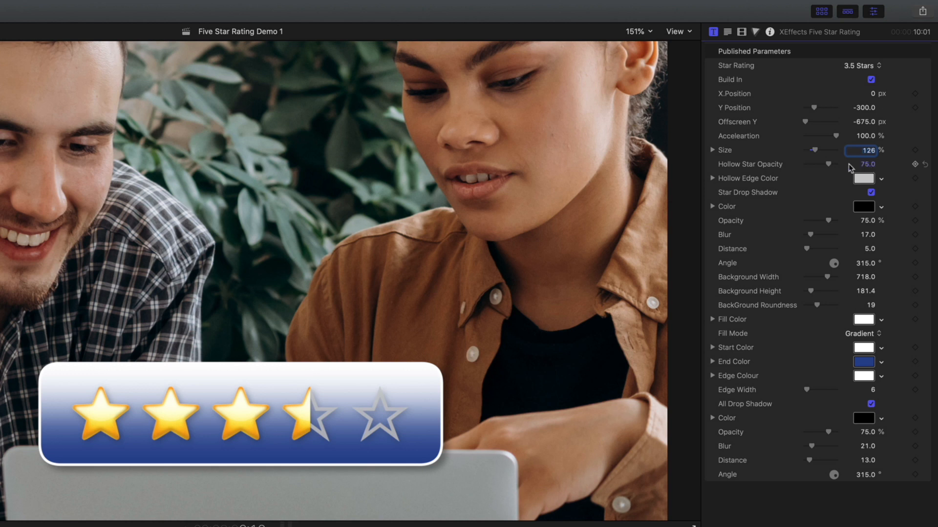
{"action": "mouse_move", "coordinate": [778, 170]}
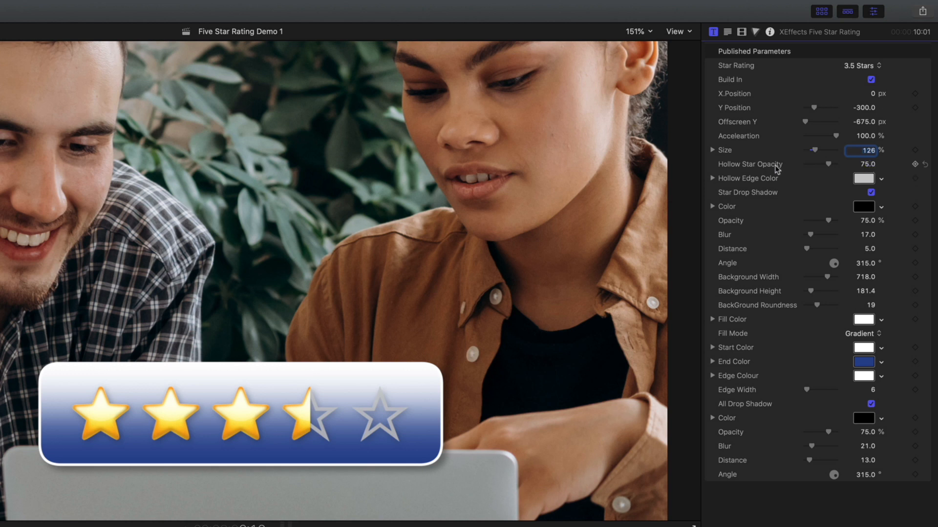
{"action": "mouse_move", "coordinate": [690, 172]}
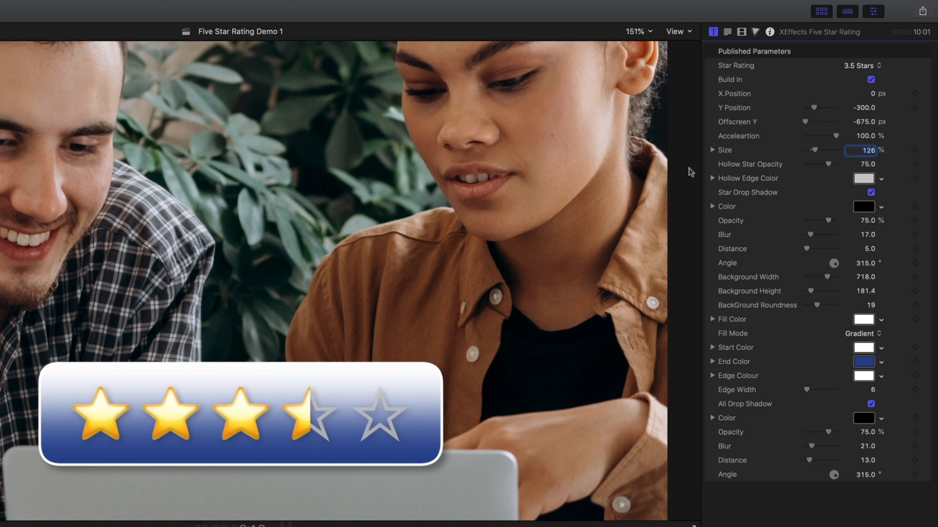
{"action": "mouse_move", "coordinate": [373, 453]}
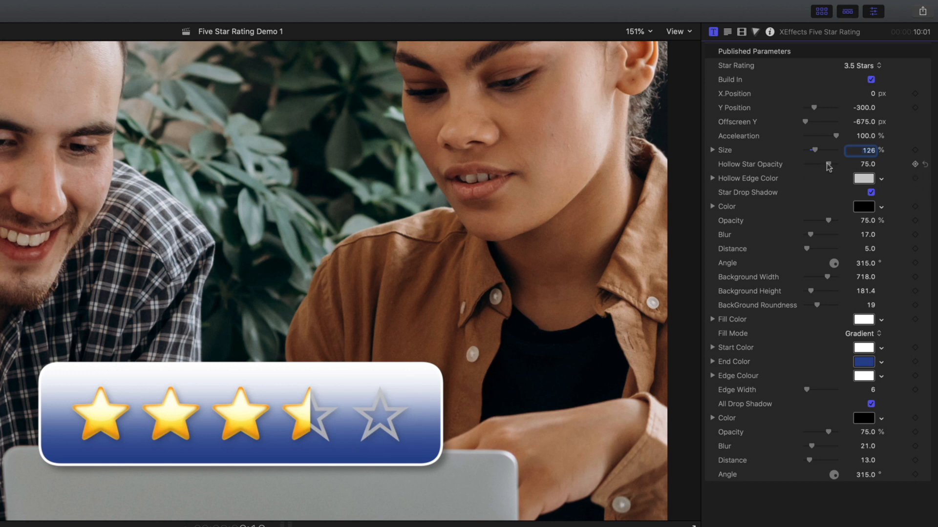
Lower Hollow Star Opacity to ~68, make hollow edges blue, and drop star shadow opacity to ~58%
{"action": "left_click_drag", "start_coordinate": [825, 165], "coordinate": [836, 166]}
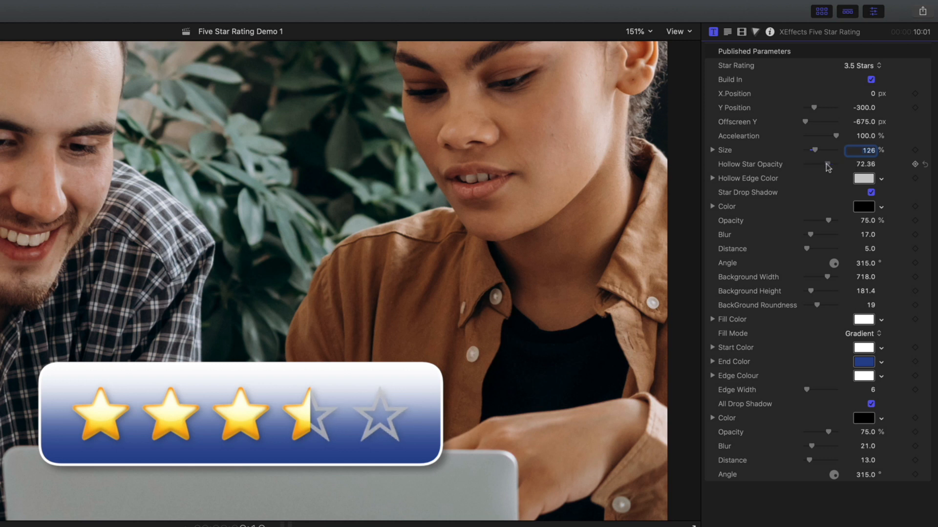
{"action": "left_click_drag", "start_coordinate": [825, 165], "coordinate": [831, 165]}
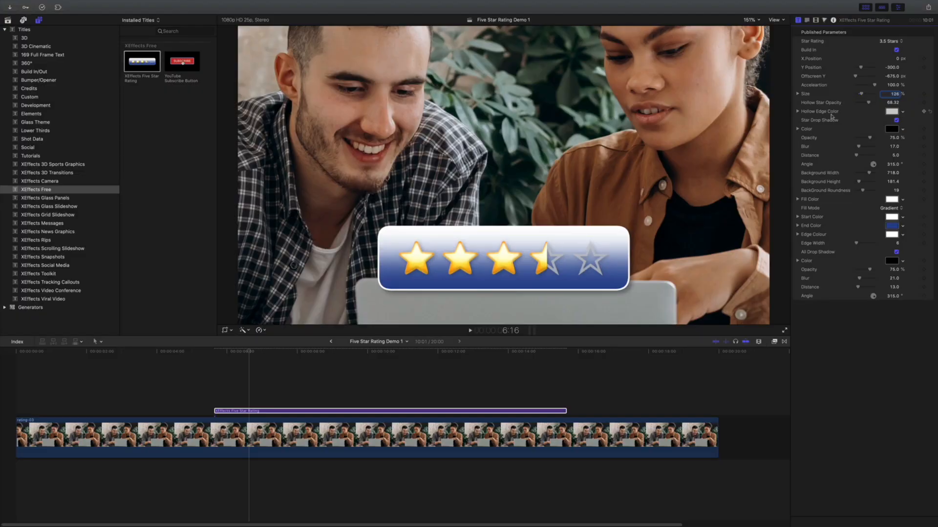
{"action": "left_click", "coordinate": [892, 111]}
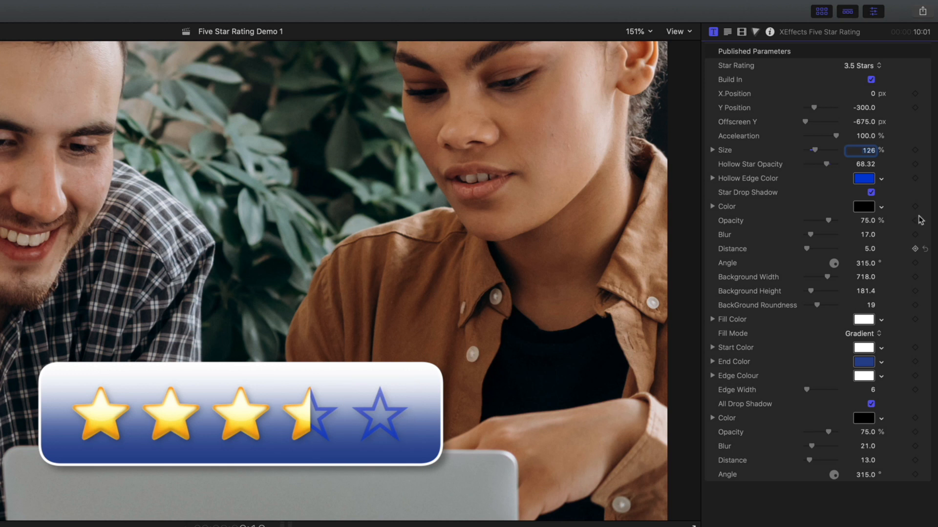
{"action": "left_click", "coordinate": [871, 192]}
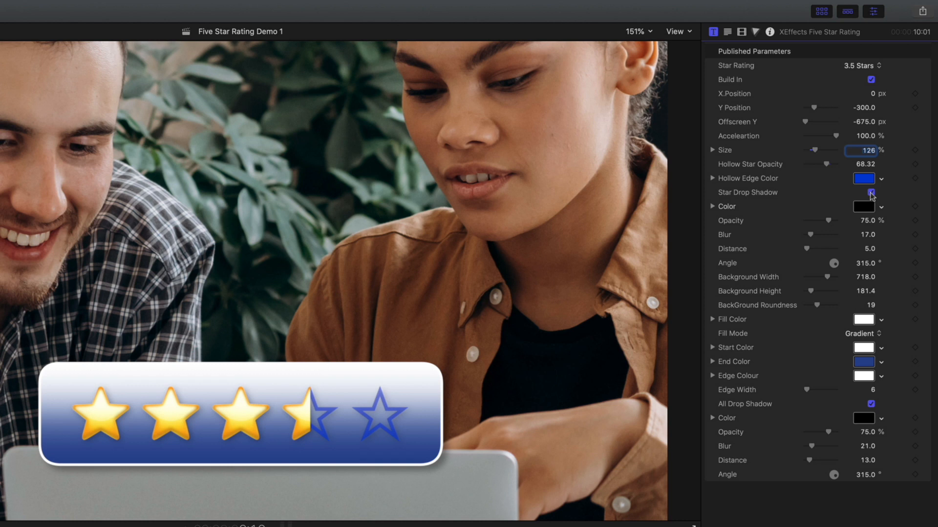
{"action": "left_click", "coordinate": [870, 192]}
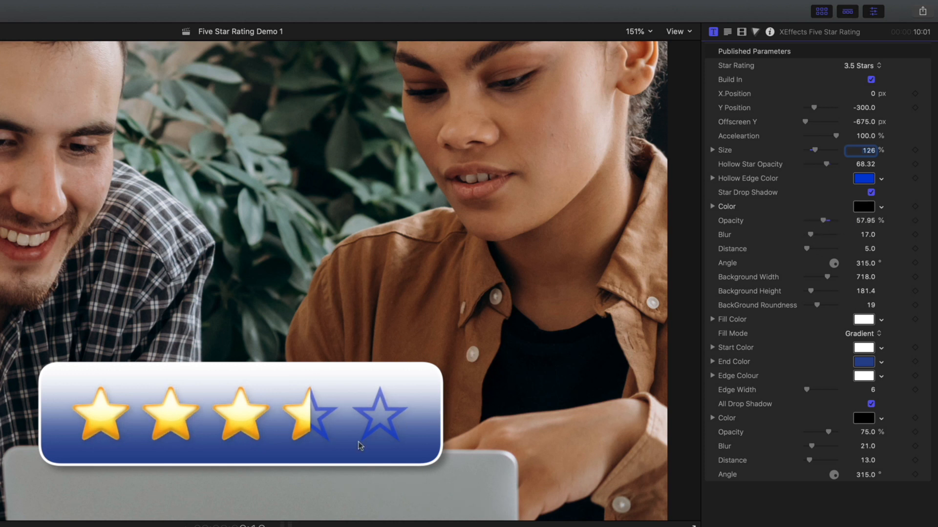
{"action": "mouse_move", "coordinate": [303, 379]}
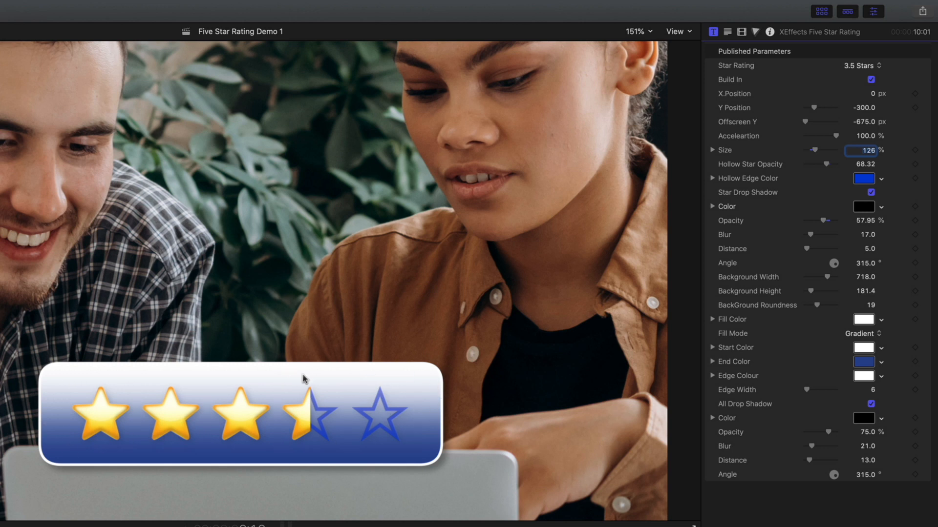
{"action": "mouse_move", "coordinate": [752, 219]}
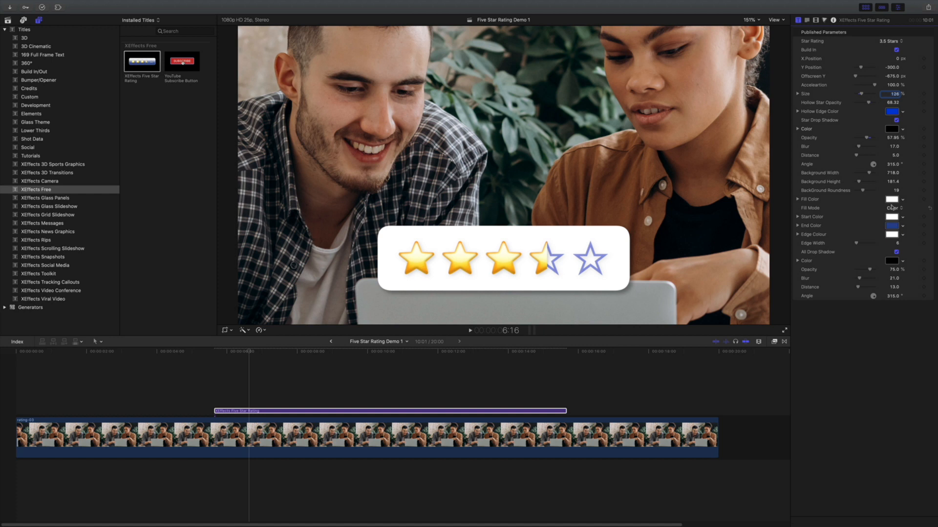
Switch the panel Fill Mode to Gradient with a white Start Color, after trying yellow
{"action": "left_click", "coordinate": [892, 200]}
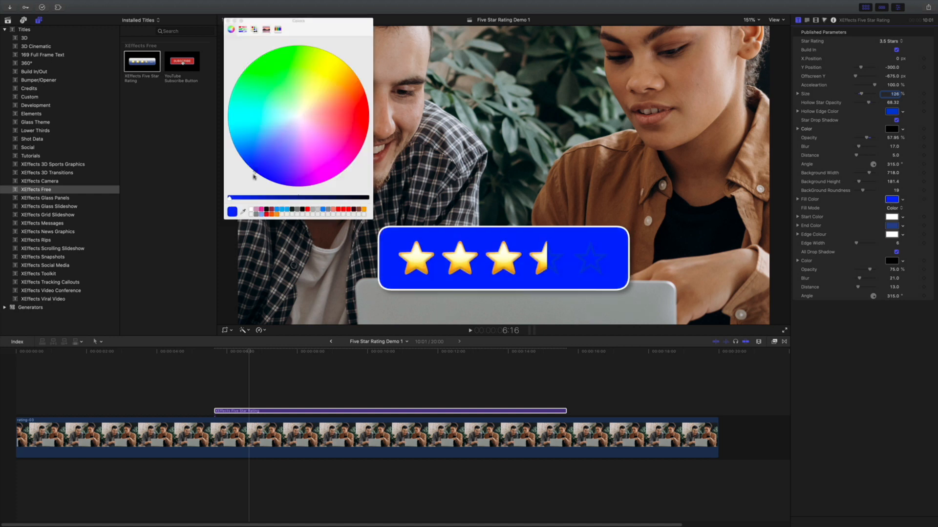
{"action": "mouse_move", "coordinate": [242, 16]}
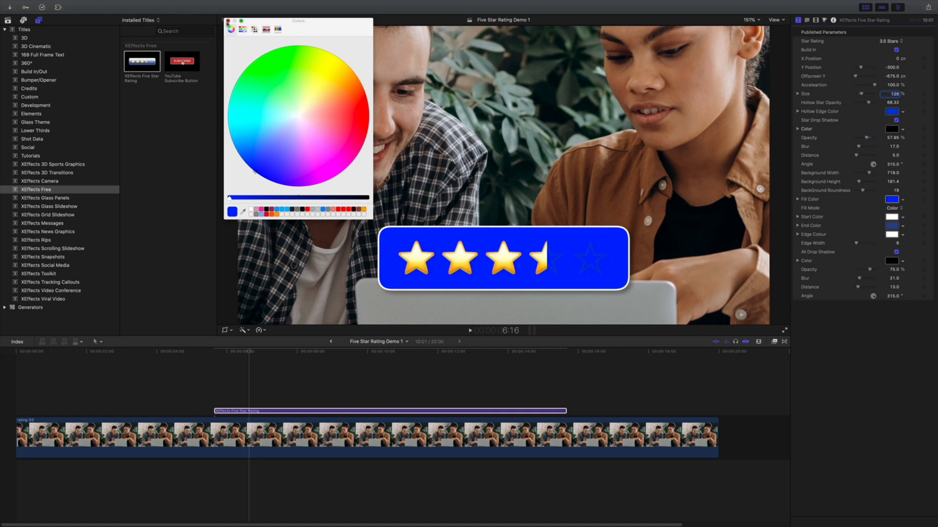
{"action": "left_click", "coordinate": [894, 200]}
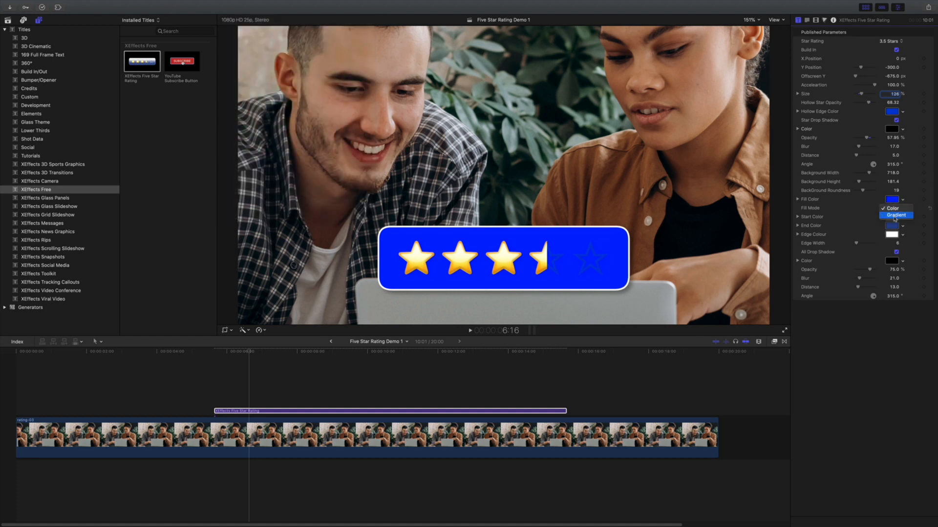
{"action": "left_click", "coordinate": [895, 215]}
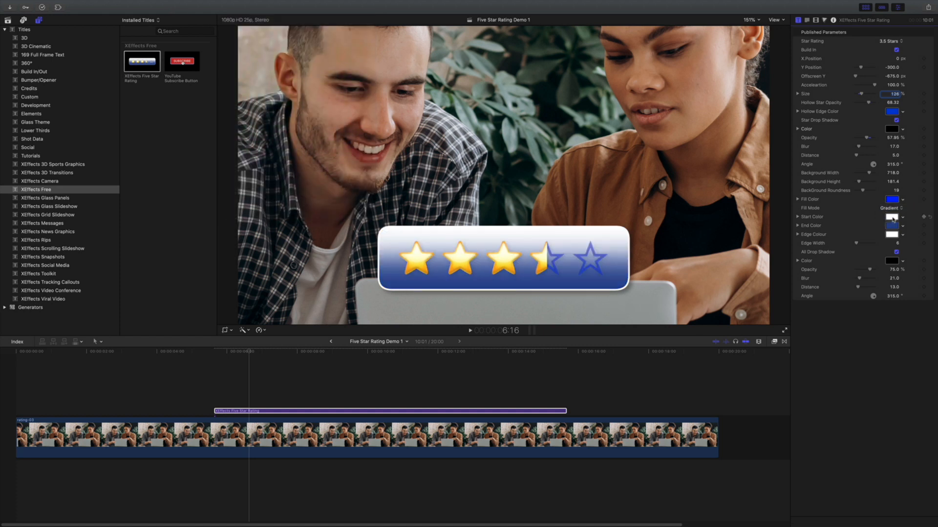
{"action": "left_click", "coordinate": [891, 226]}
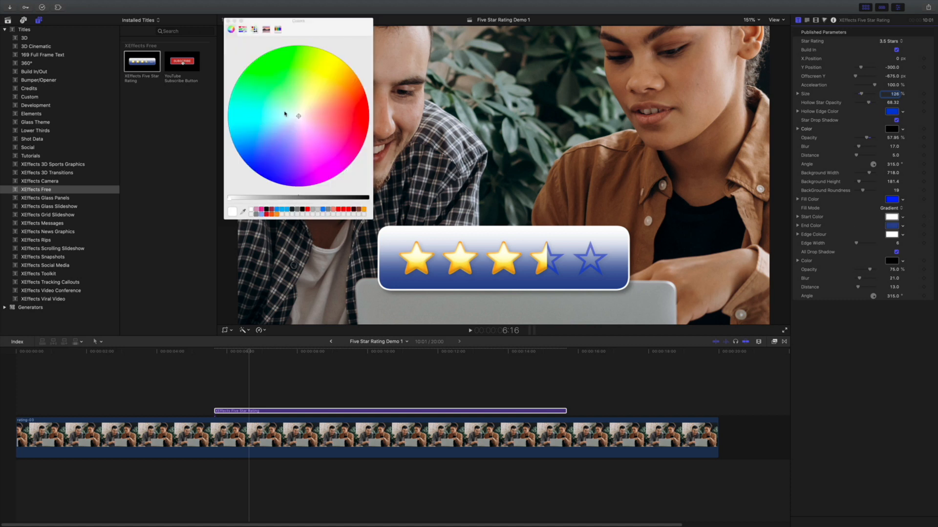
{"action": "left_click", "coordinate": [330, 61]}
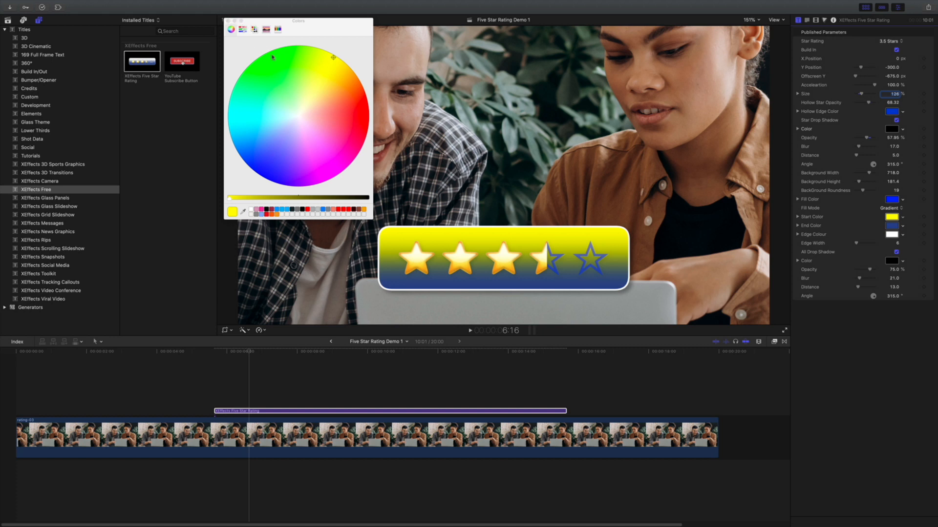
{"action": "left_click", "coordinate": [298, 115]}
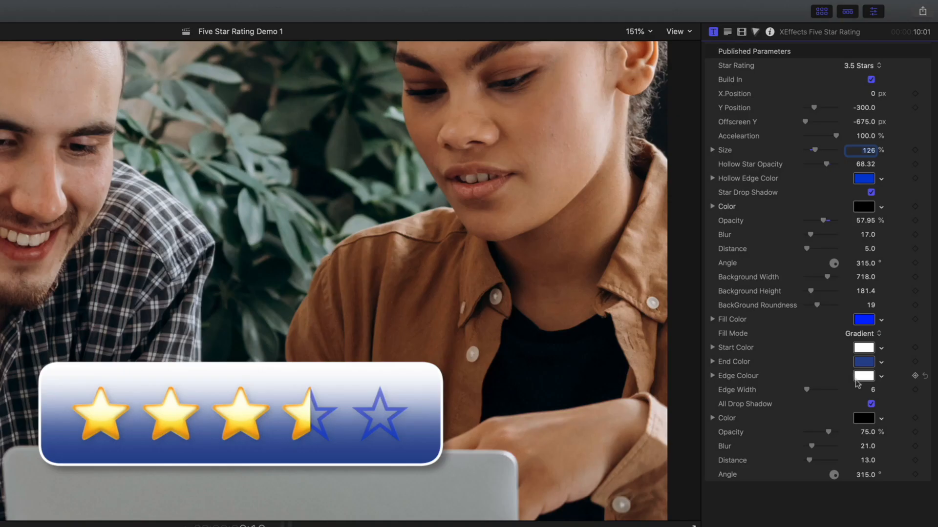
{"action": "mouse_move", "coordinate": [48, 387]}
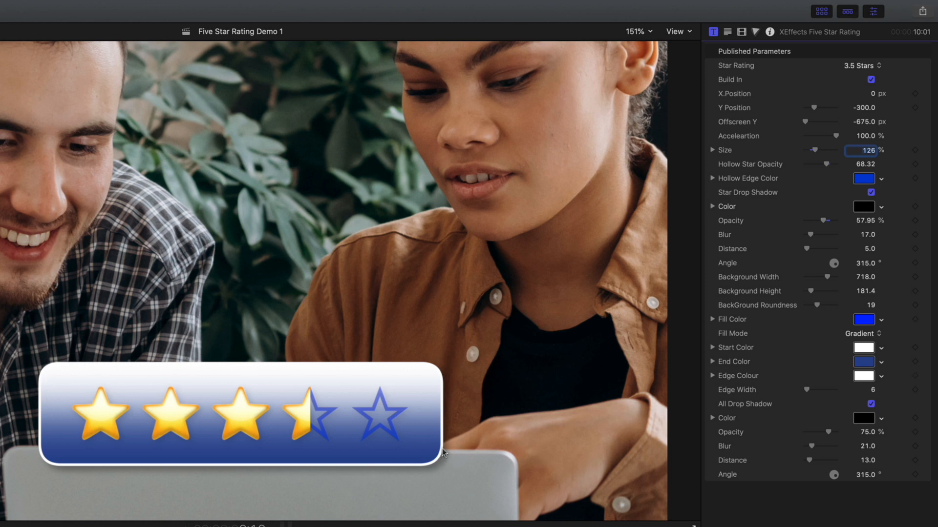
{"action": "mouse_move", "coordinate": [811, 395]}
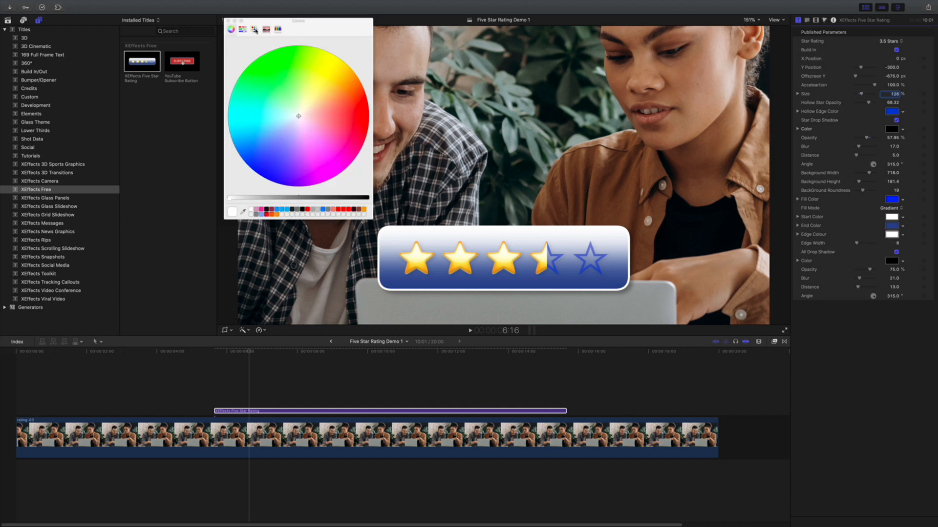
Make the panel border black and toggle the All Drop Shadow off and back on
{"action": "left_click", "coordinate": [242, 29]}
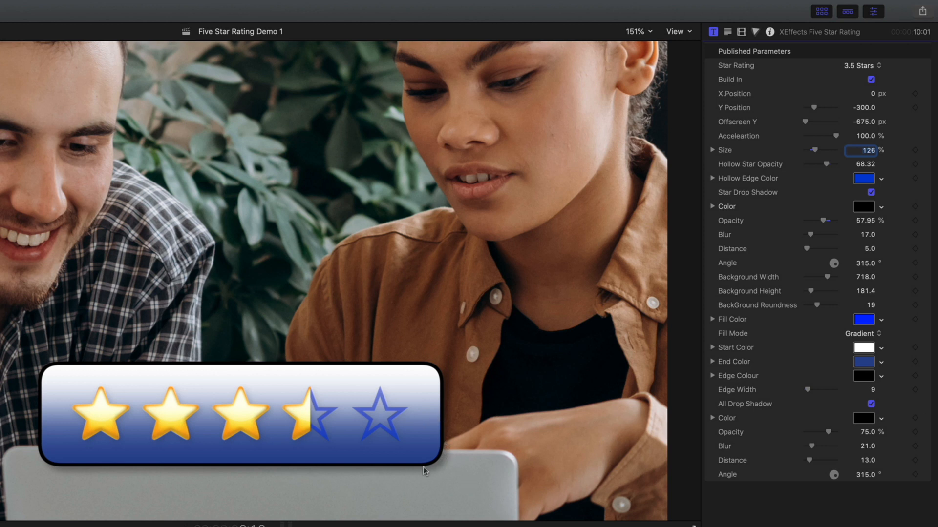
{"action": "left_click", "coordinate": [871, 403]}
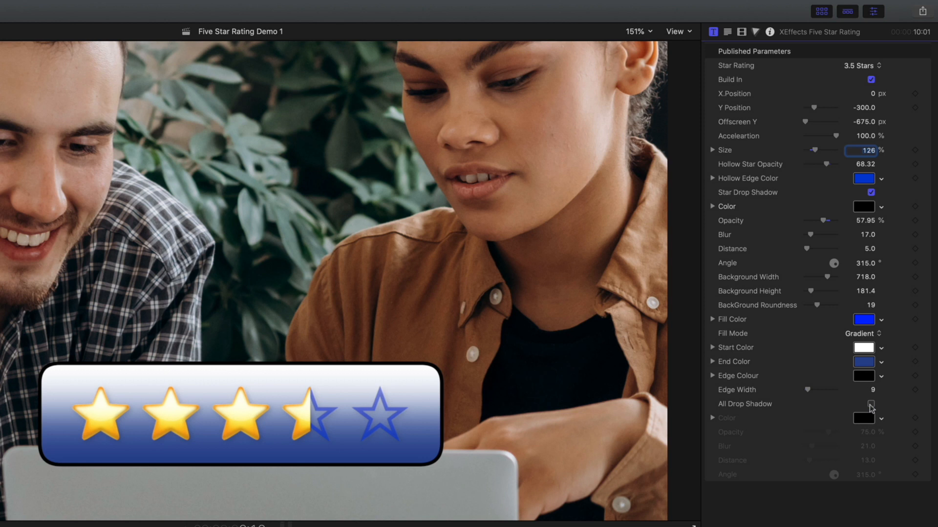
{"action": "left_click", "coordinate": [870, 404]}
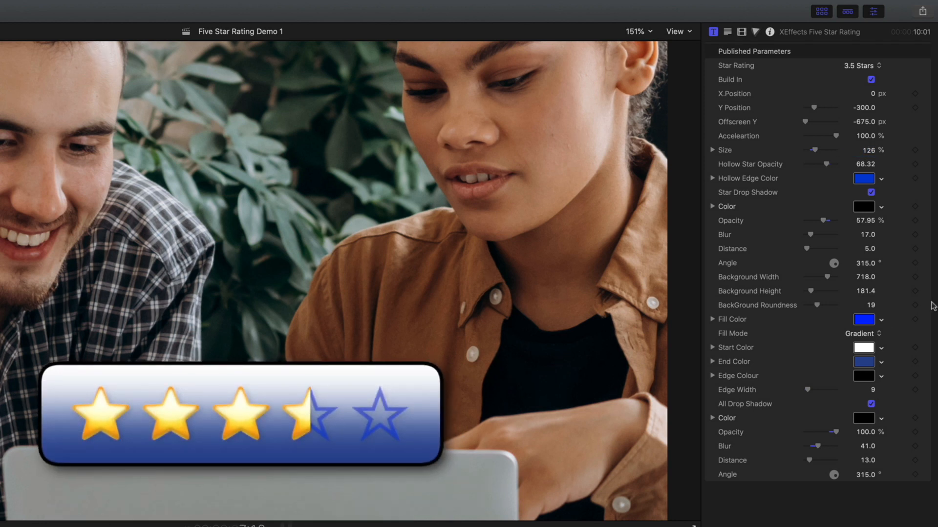
{"action": "mouse_move", "coordinate": [681, 352]}
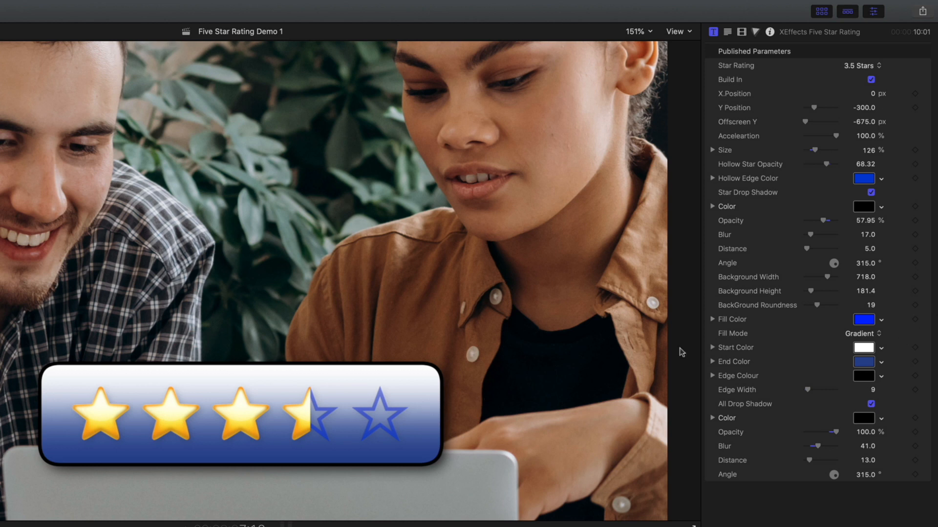
Set Fill Mode back to Color with White fill, and make Hollow Edge Color gray
{"action": "left_click", "coordinate": [861, 333]}
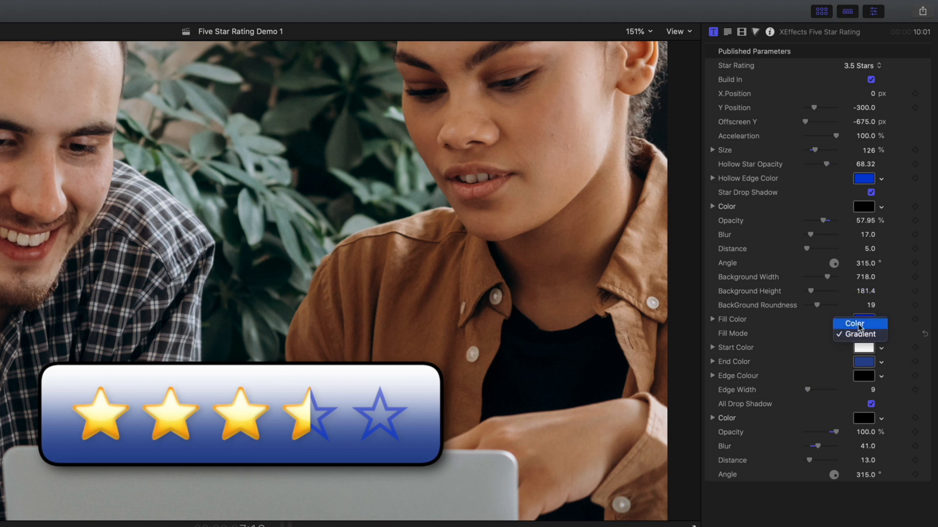
{"action": "left_click", "coordinate": [854, 323]}
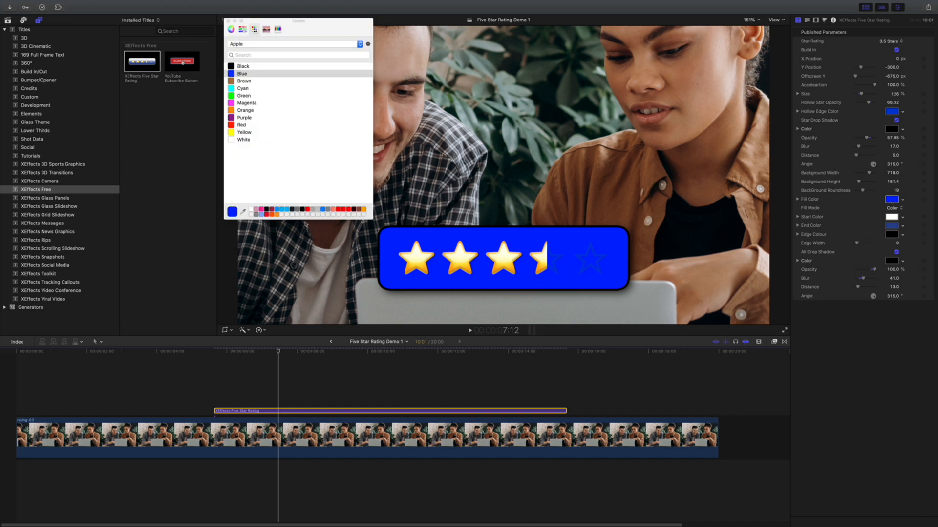
{"action": "left_click", "coordinate": [243, 139]}
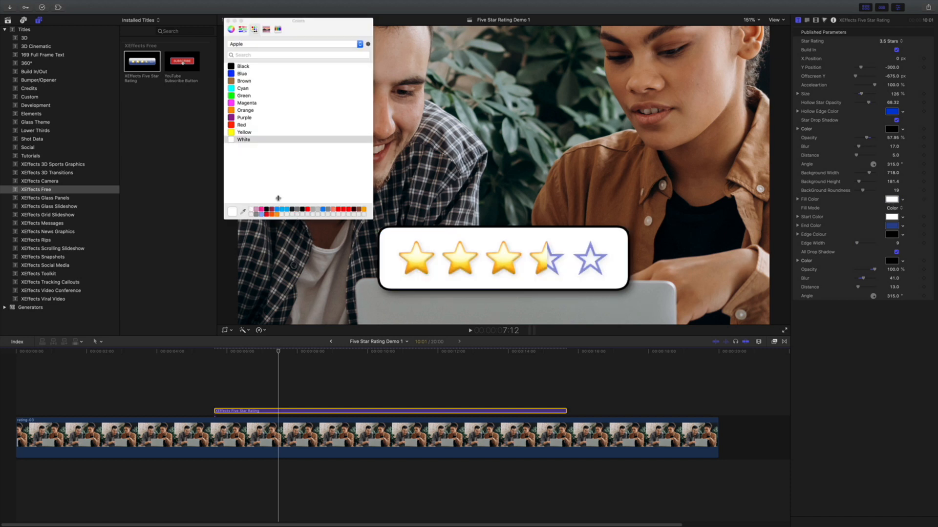
{"action": "mouse_move", "coordinate": [551, 268]}
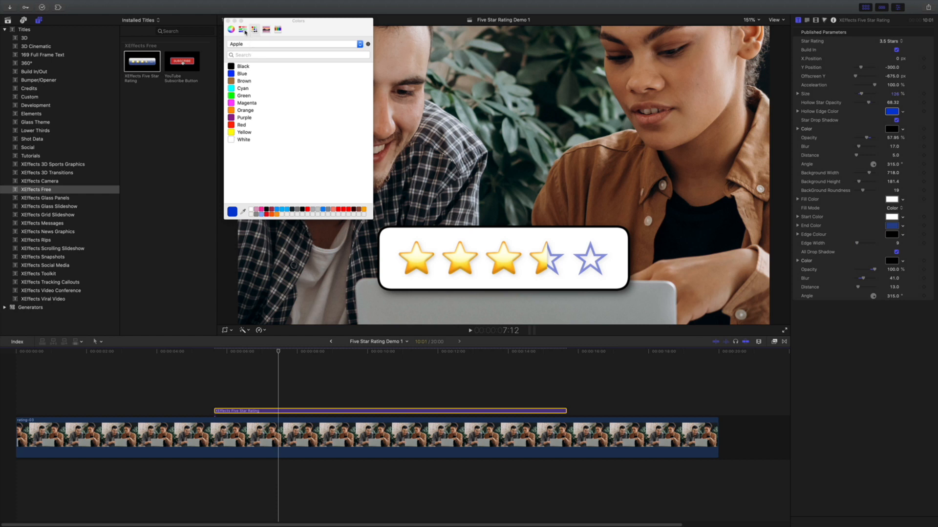
{"action": "left_click", "coordinate": [242, 29]}
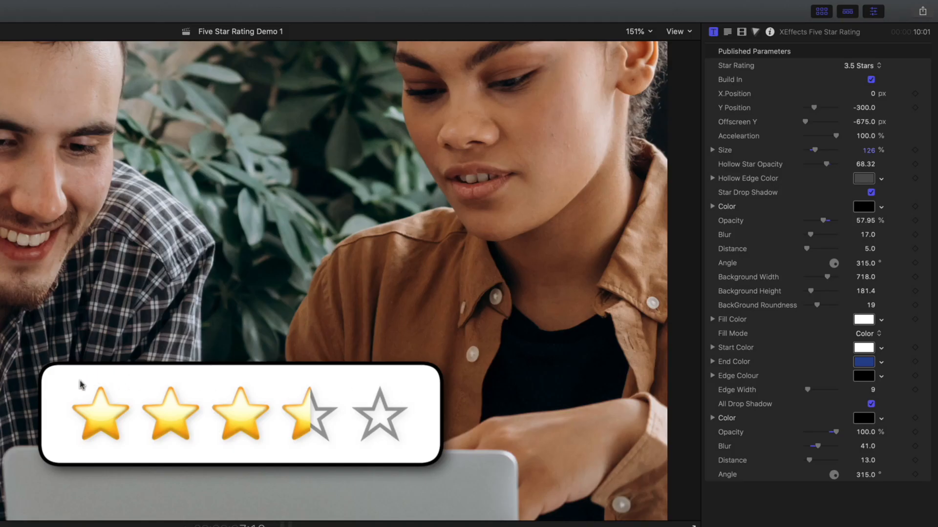
{"action": "mouse_move", "coordinate": [251, 368]}
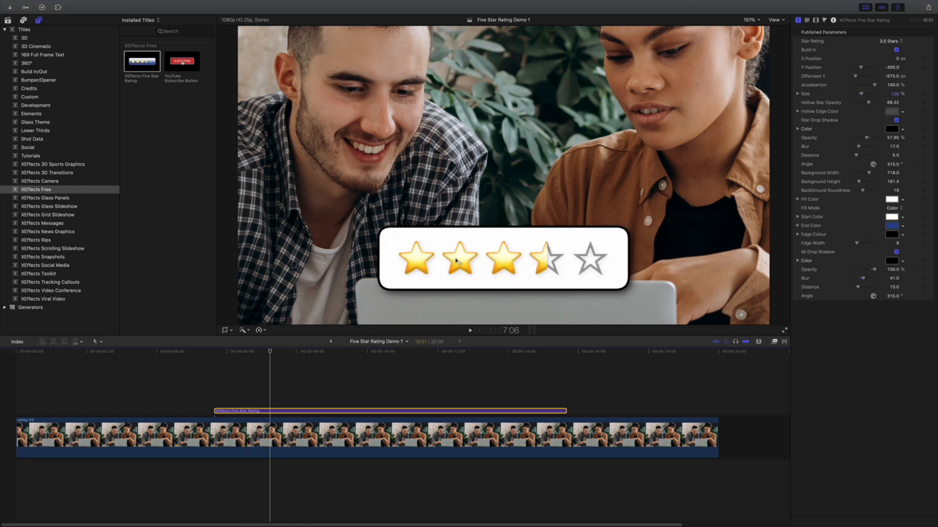
{"action": "mouse_move", "coordinate": [424, 257]}
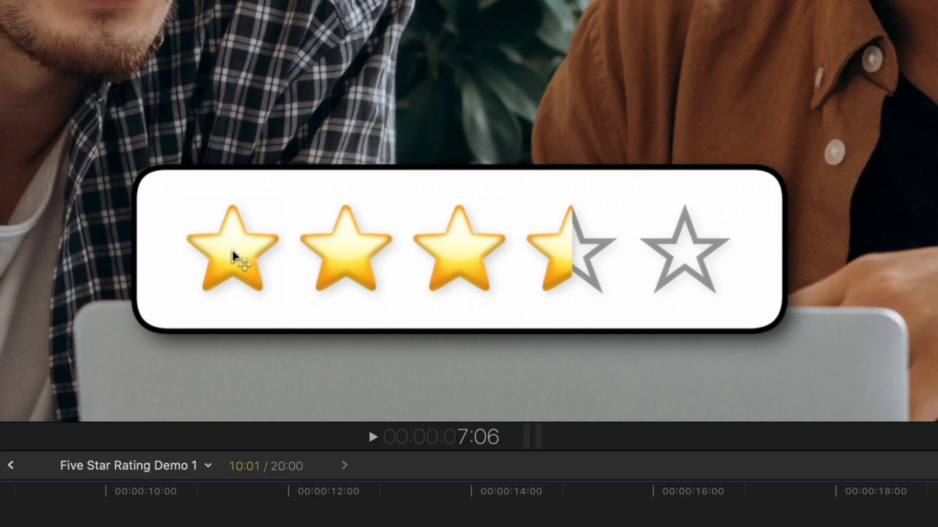
{"action": "mouse_move", "coordinate": [288, 264]}
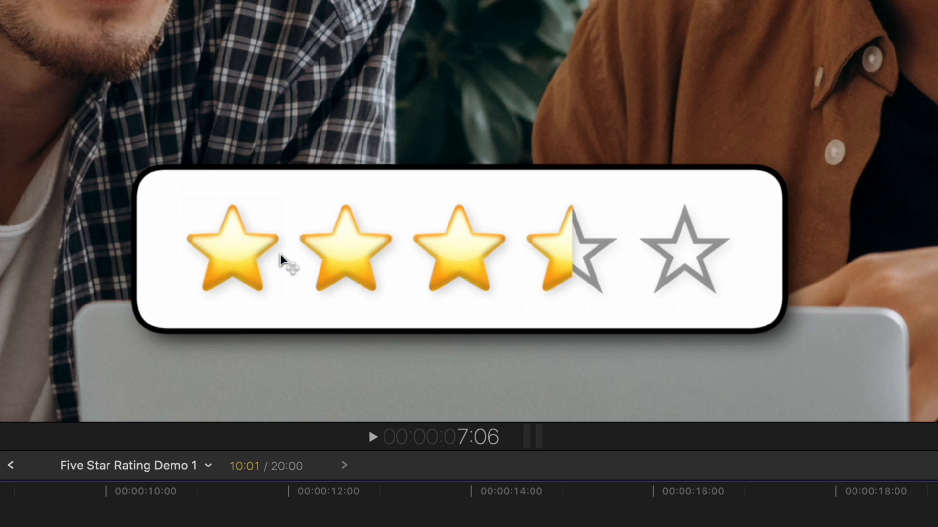
{"action": "mouse_move", "coordinate": [484, 299]}
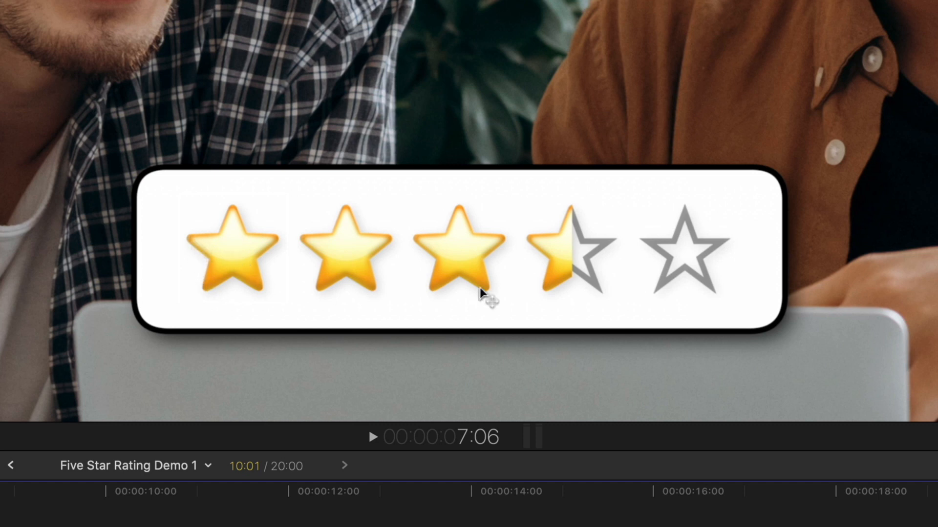
{"action": "mouse_move", "coordinate": [574, 240]}
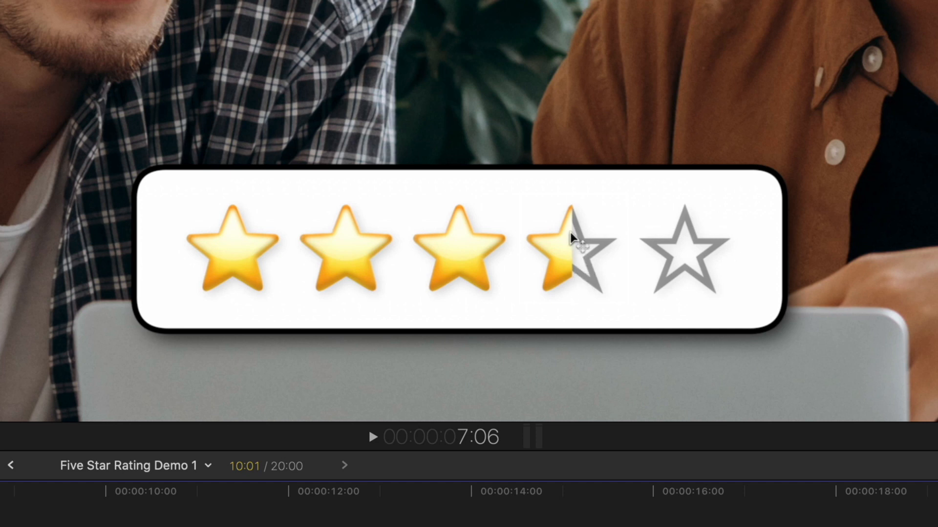
{"action": "mouse_move", "coordinate": [702, 287]}
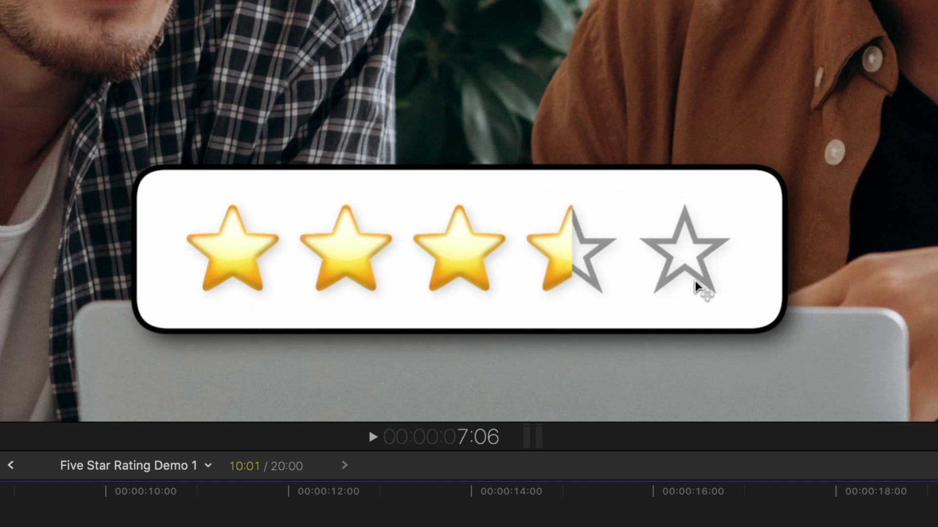